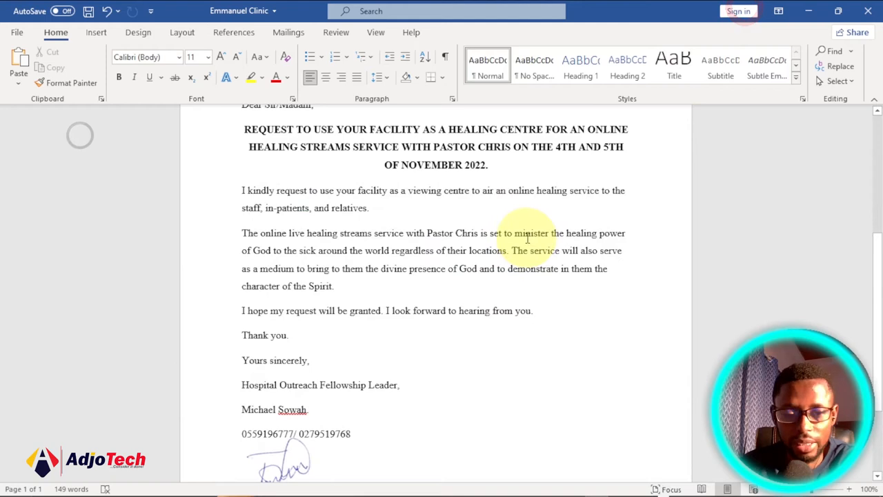
Set the Photoshop letter mockup aside and bring the Word letter back to the front
scroll("down", 3)
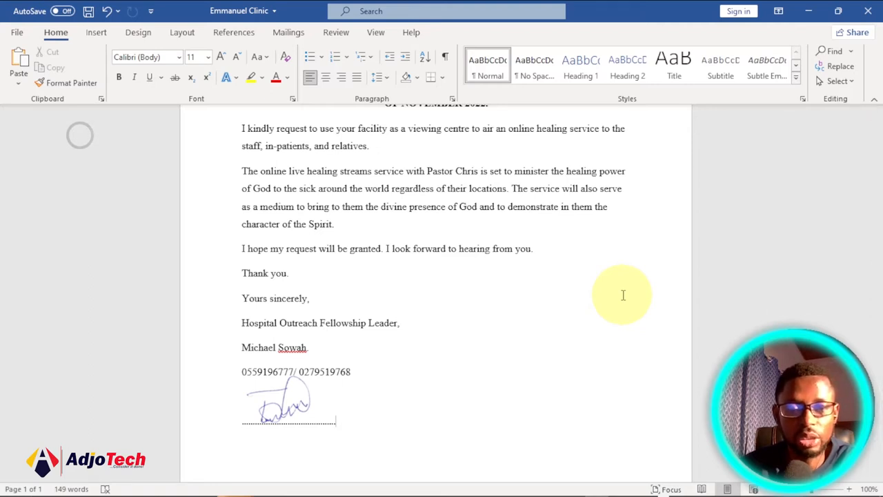
mouse_move(364, 400)
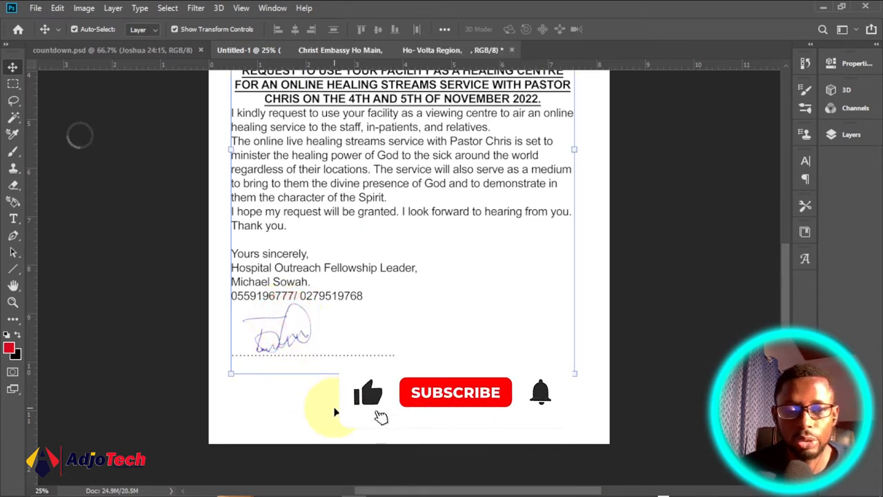
left_click(456, 392)
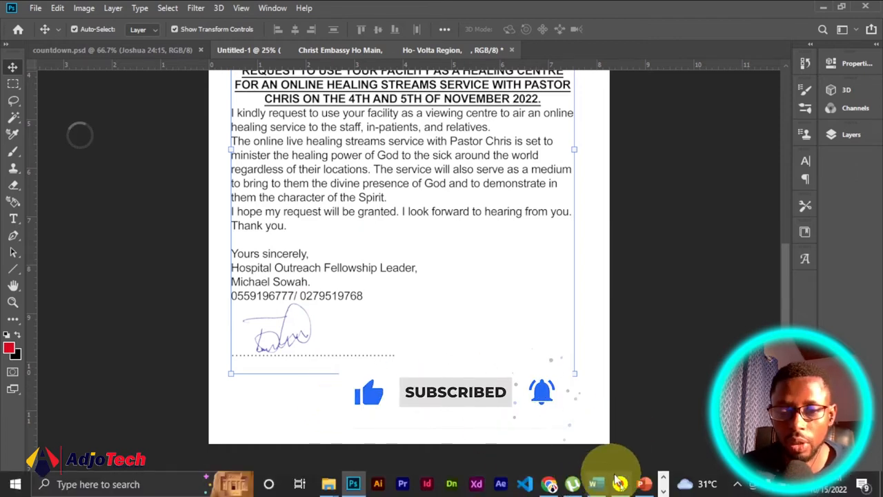
left_click(596, 483)
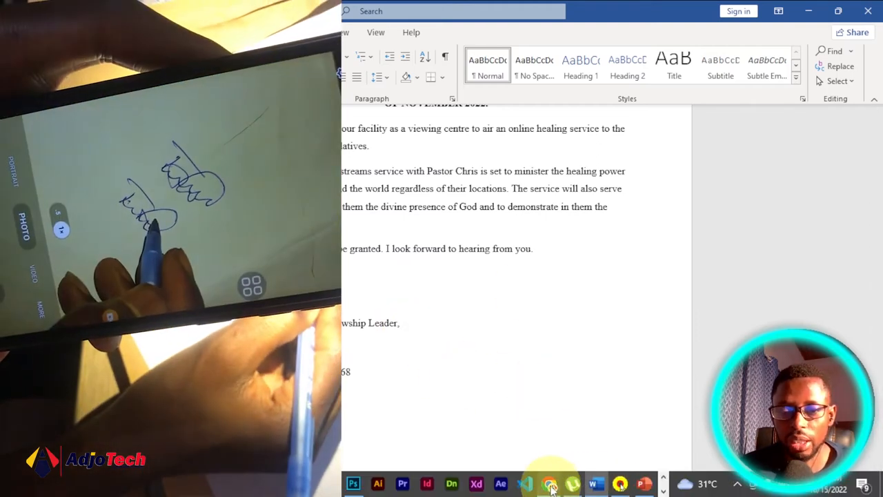
Preview the photographed handwritten signature from the Downloads folder
left_click(549, 484)
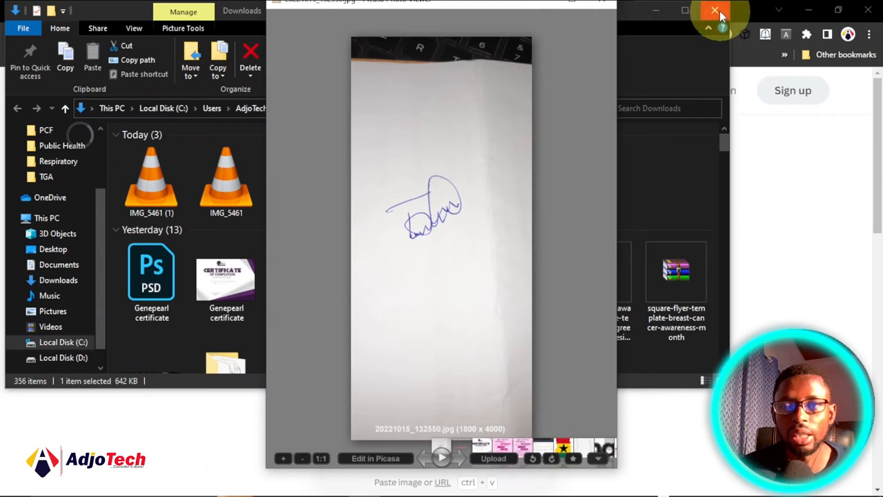
Close the photo preview and upload the signature photo from Downloads to remove.bg
left_click(715, 11)
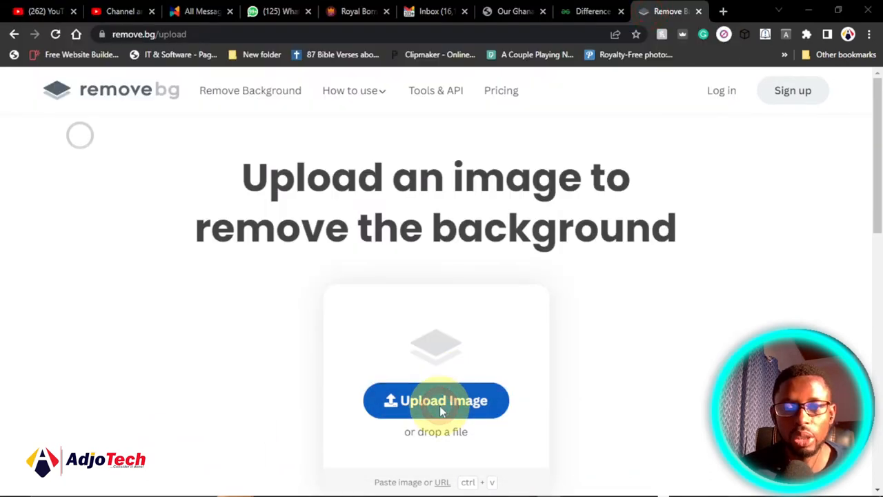
left_click(436, 400)
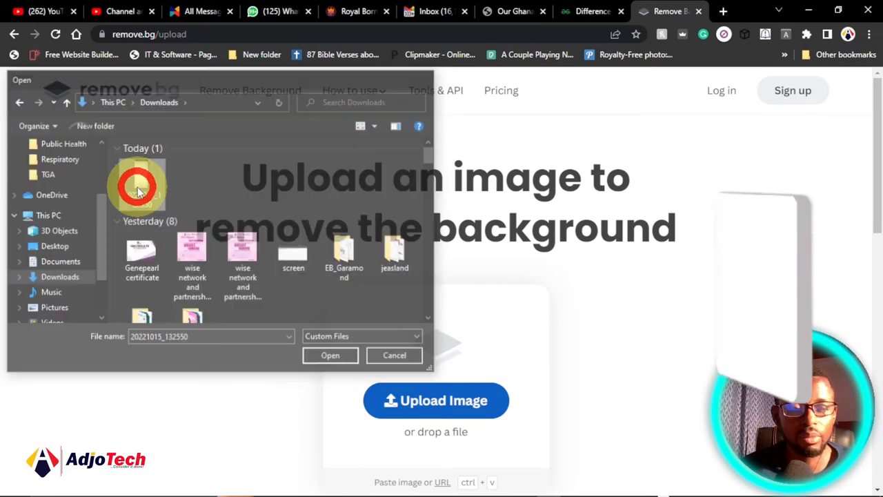
left_click(329, 355)
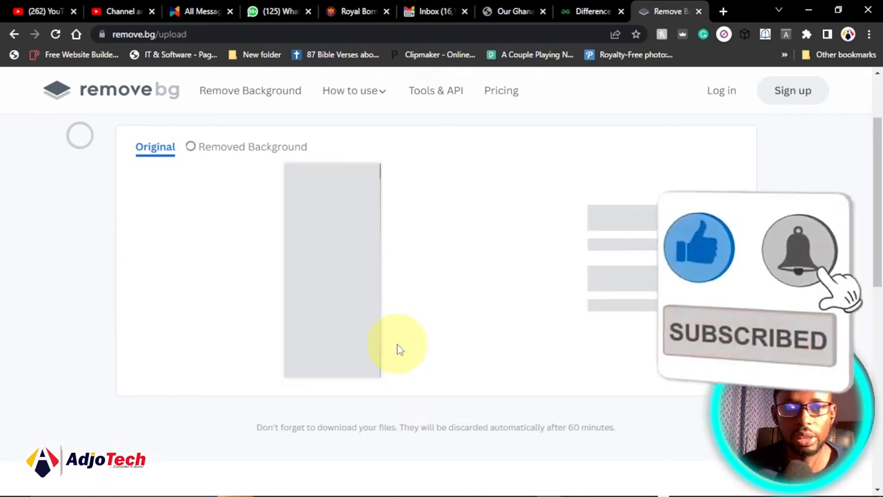
View the Removed Background result and download the transparent signature PNG
left_click(240, 146)
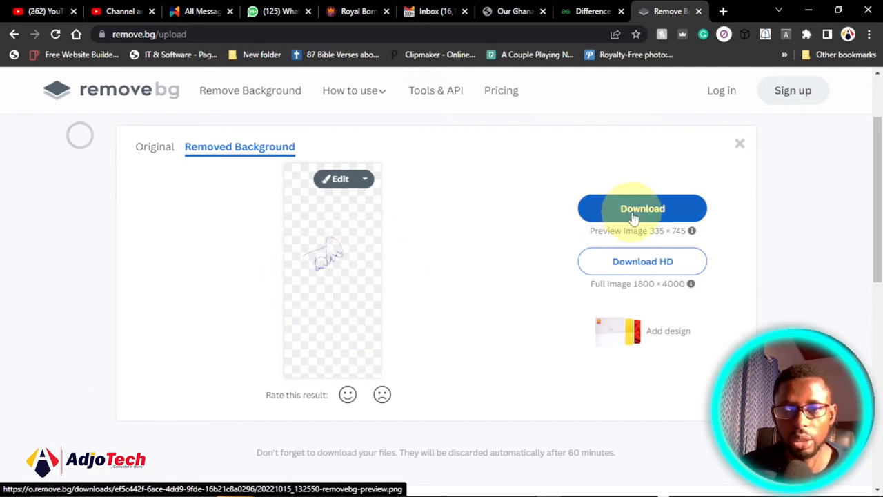
left_click(642, 207)
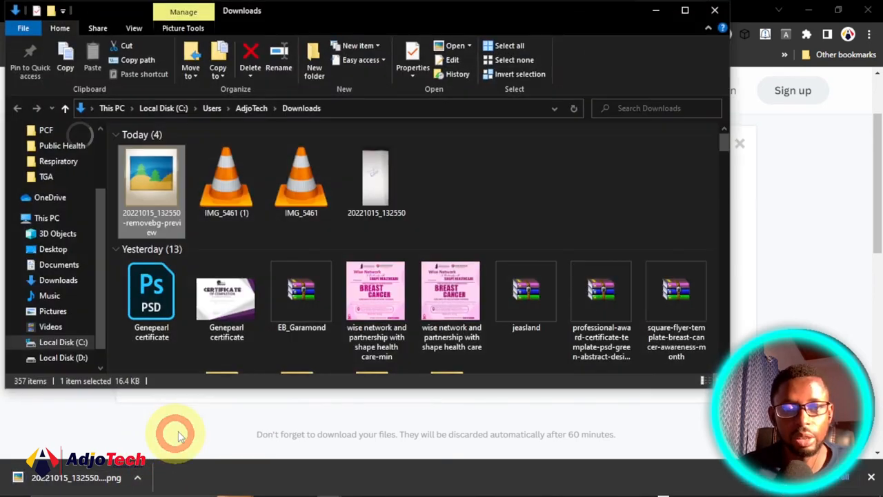
Check the removebg-preview PNG in Downloads, then bring the Word letter back to the front
double_click(152, 180)
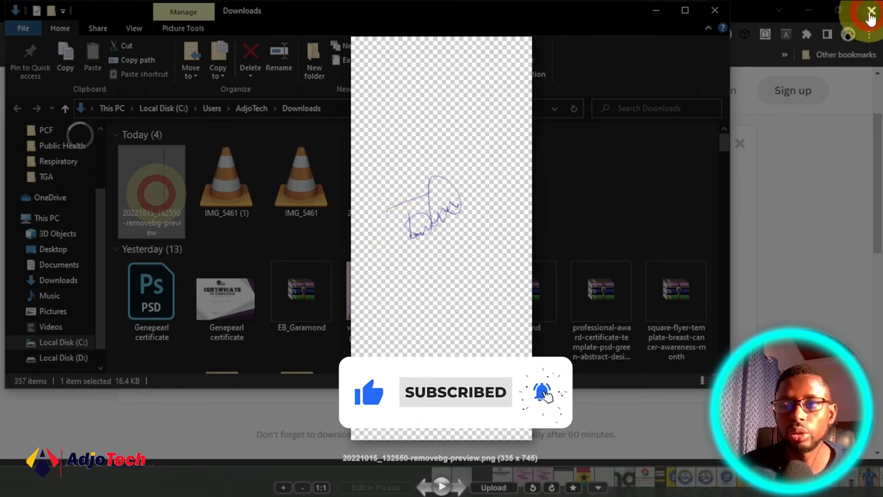
left_click(873, 12)
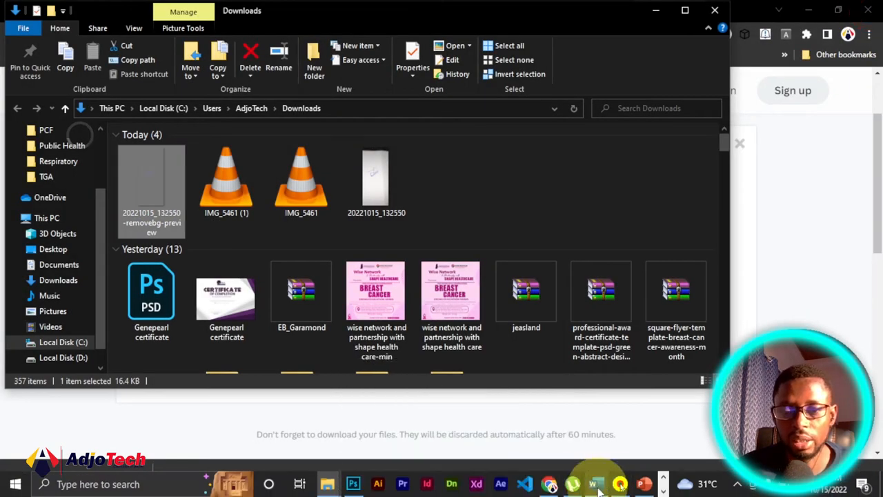
left_click(596, 483)
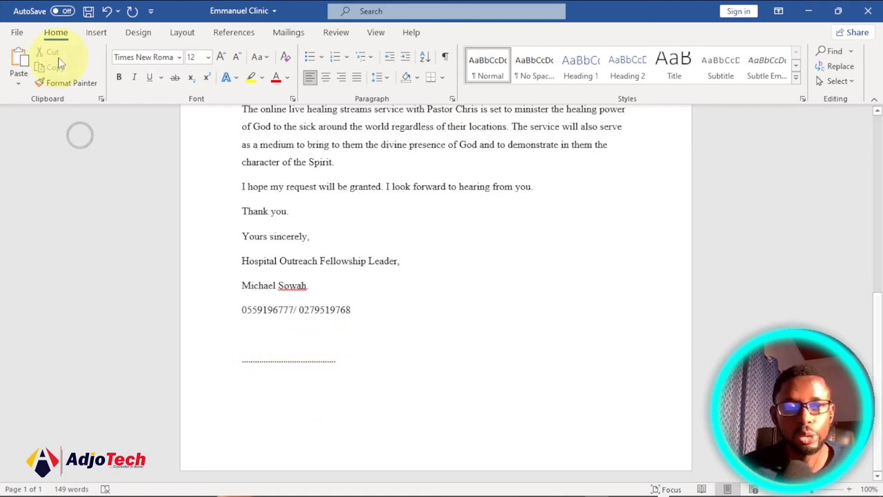
Insert the removebg-preview signature picture from This Device into the letter
left_click(97, 32)
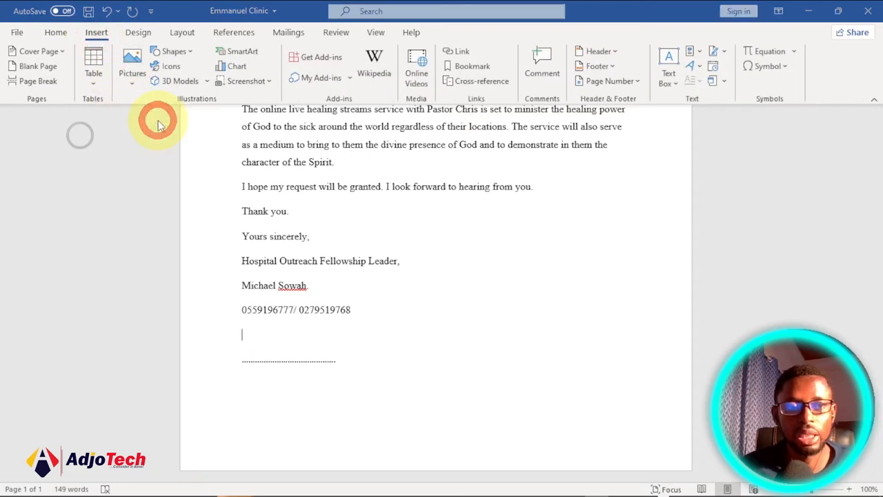
left_click(133, 58)
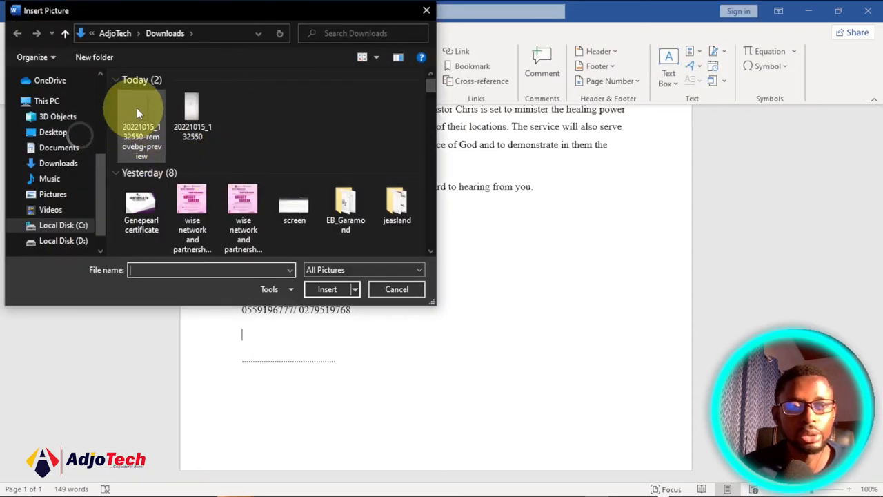
left_click(141, 124)
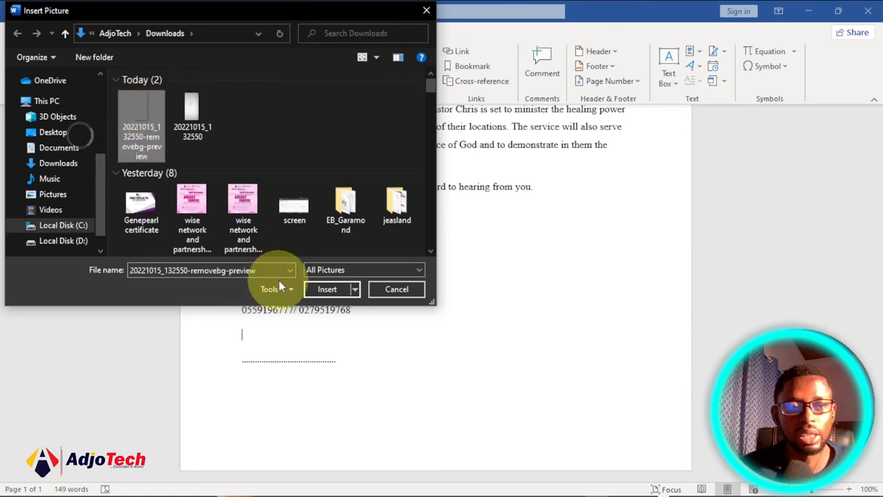
left_click(328, 290)
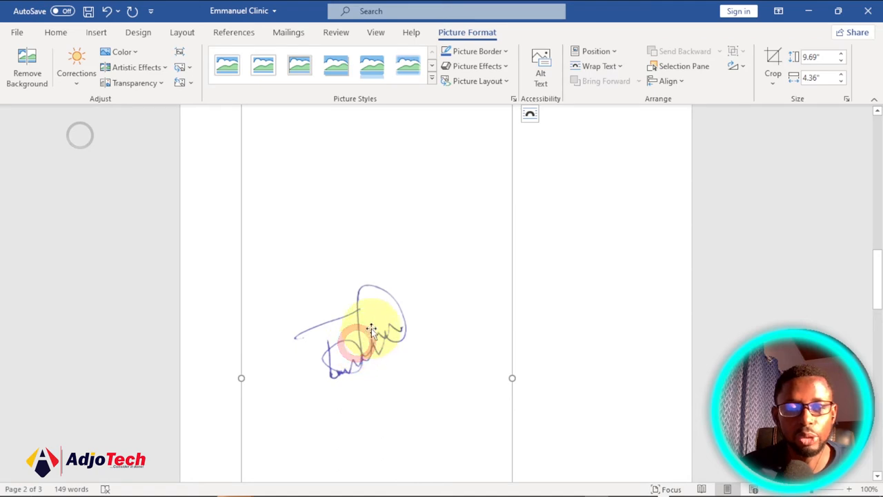
Select the inserted signature image to resize and position it on the signature line
scroll("up", 3)
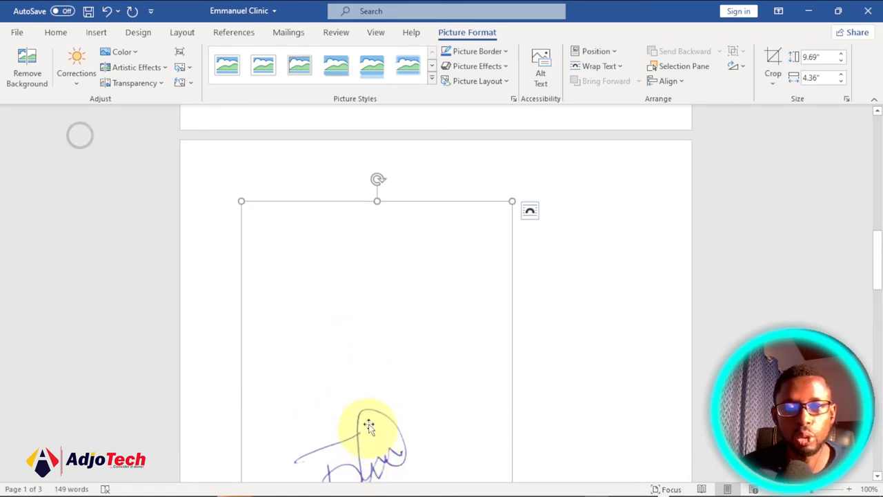
left_click(530, 212)
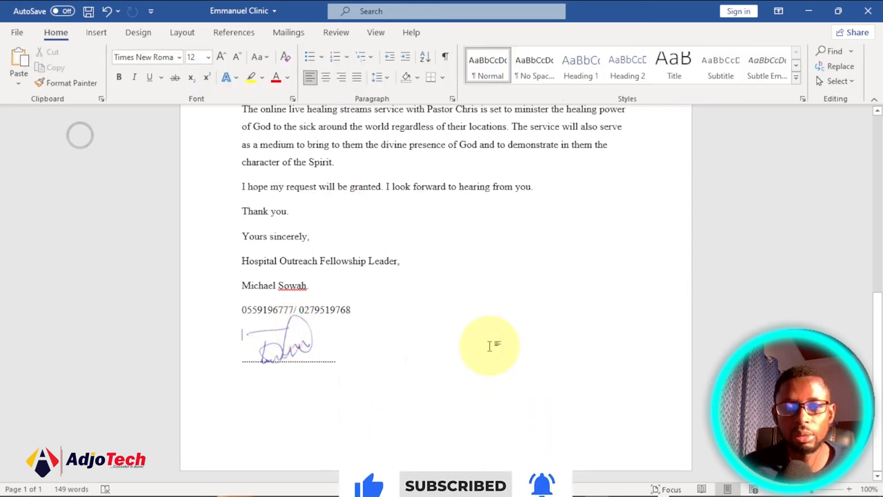
mouse_move(378, 358)
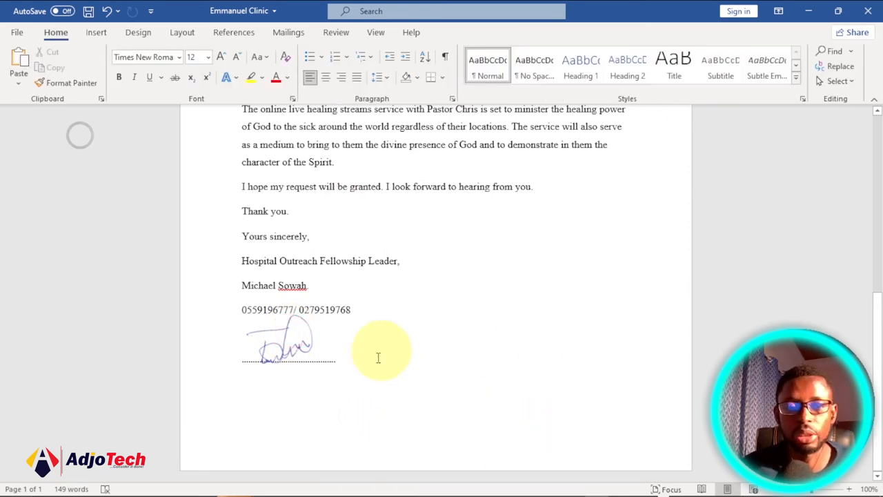
mouse_move(409, 283)
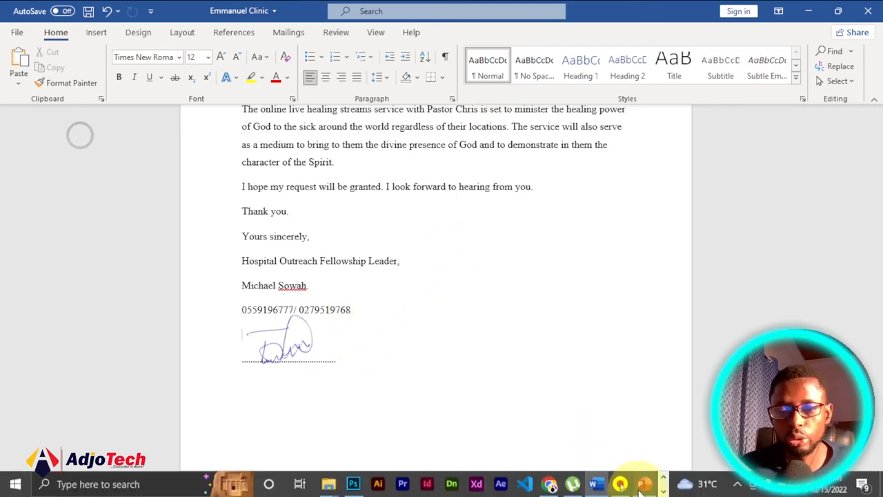
left_click(643, 483)
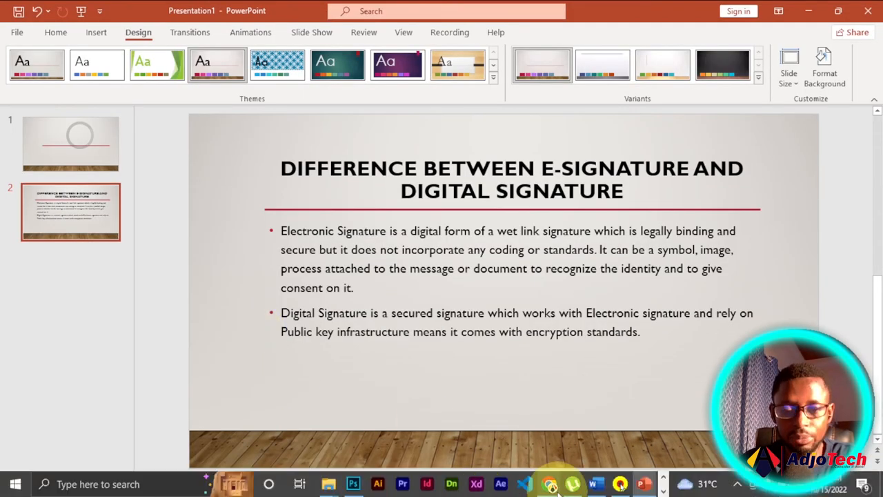
left_click(596, 492)
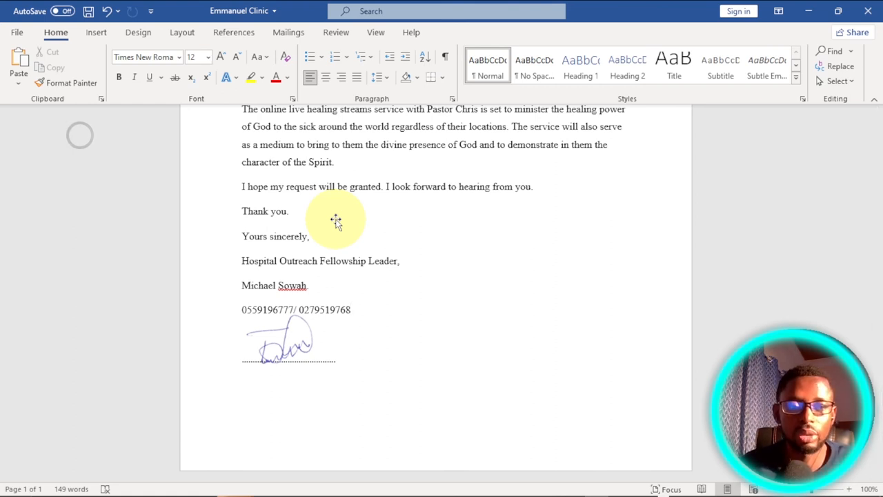
left_click(302, 345)
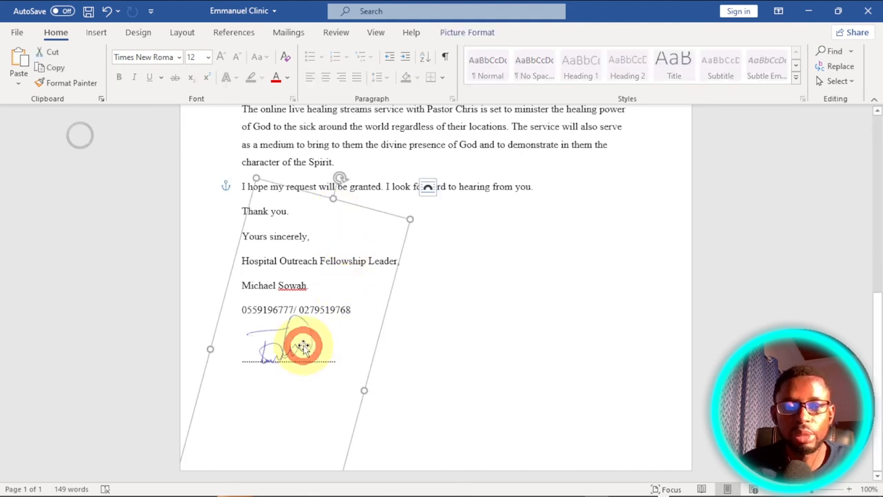
left_click(480, 297)
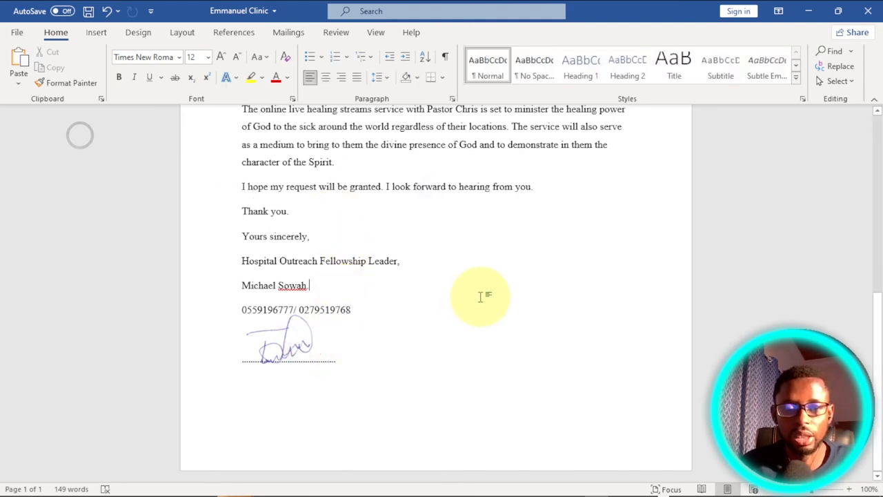